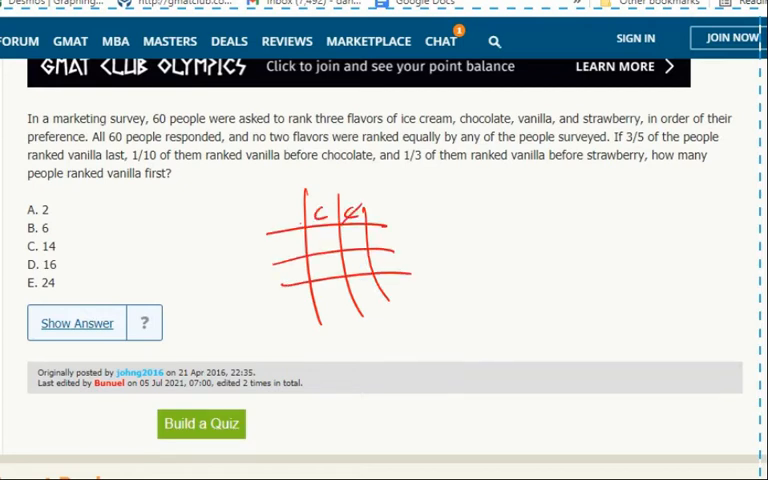
Step: Write S labels beside the matrix rows and cross out one cell with an X
drag(284, 240, 284, 280)
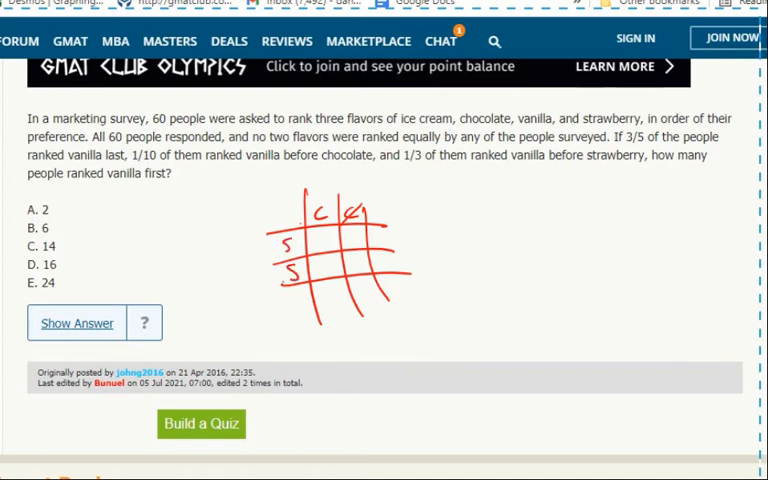
drag(310, 228, 332, 250)
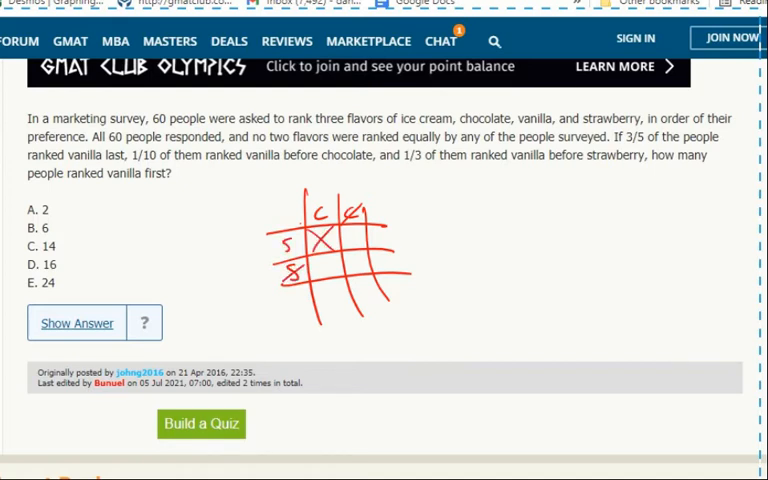